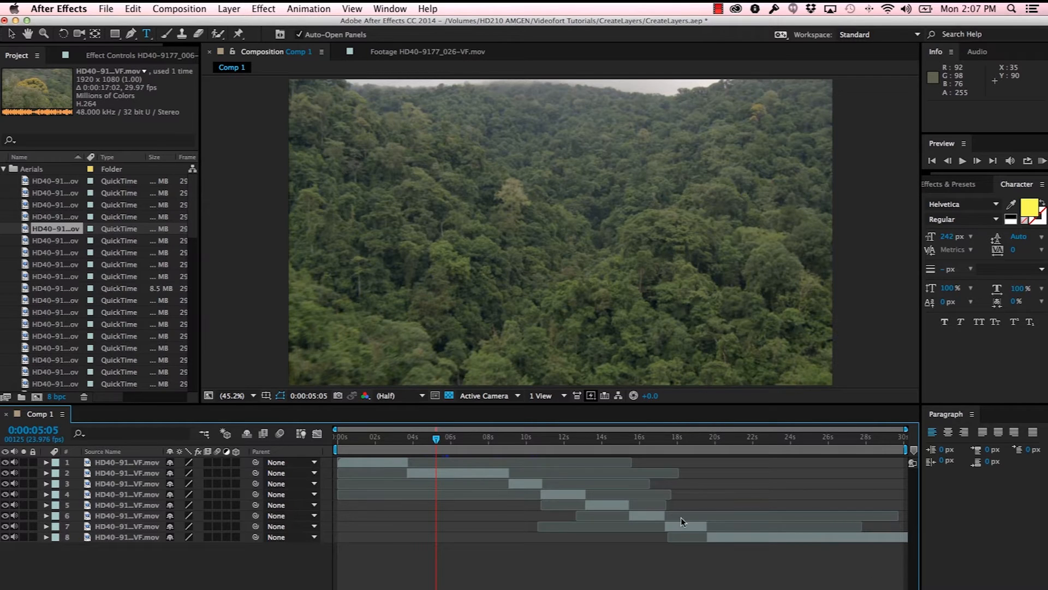
mouse_move(26, 72)
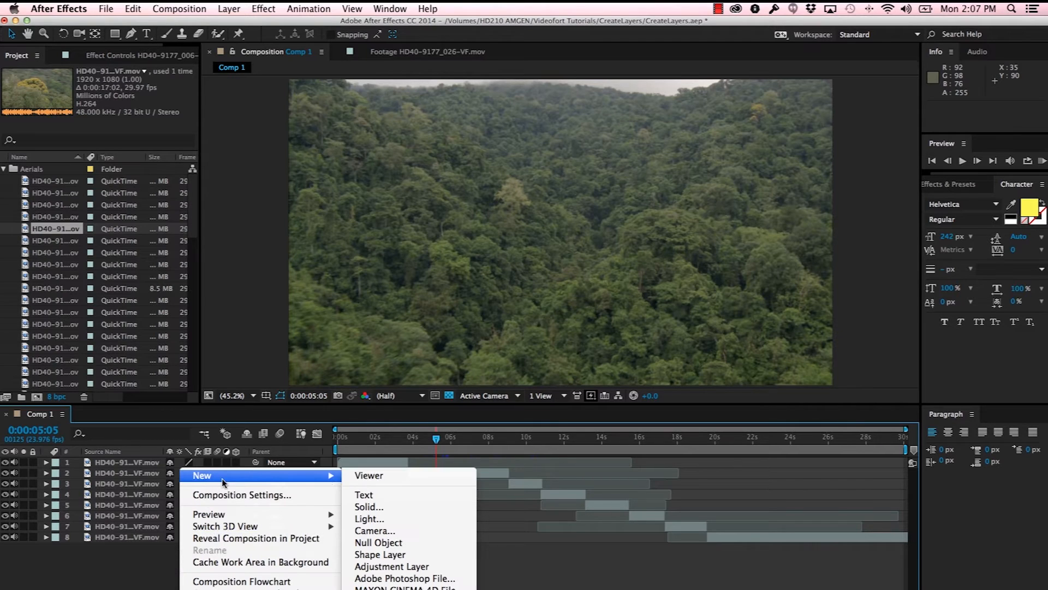
Add an empty Text 1 layer at the top of Comp 1 via New > Text.
click(364, 495)
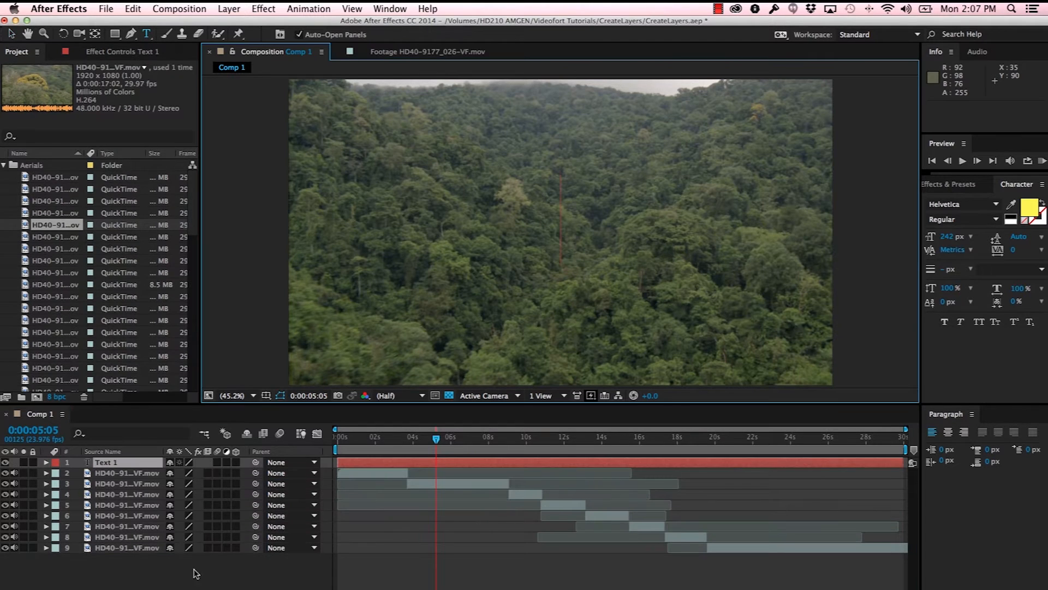
mouse_move(124, 465)
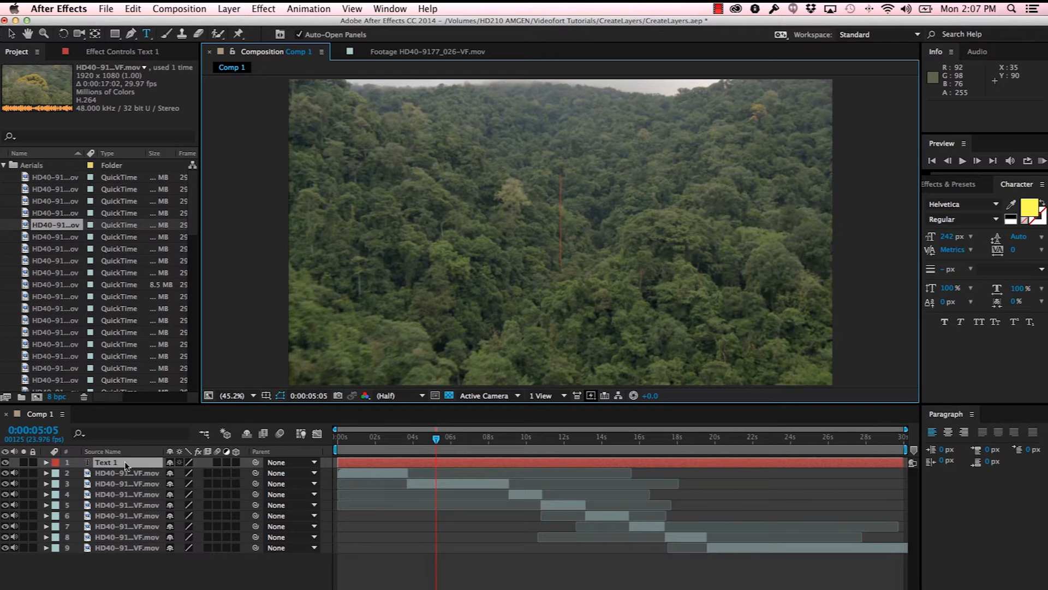
mouse_move(455, 478)
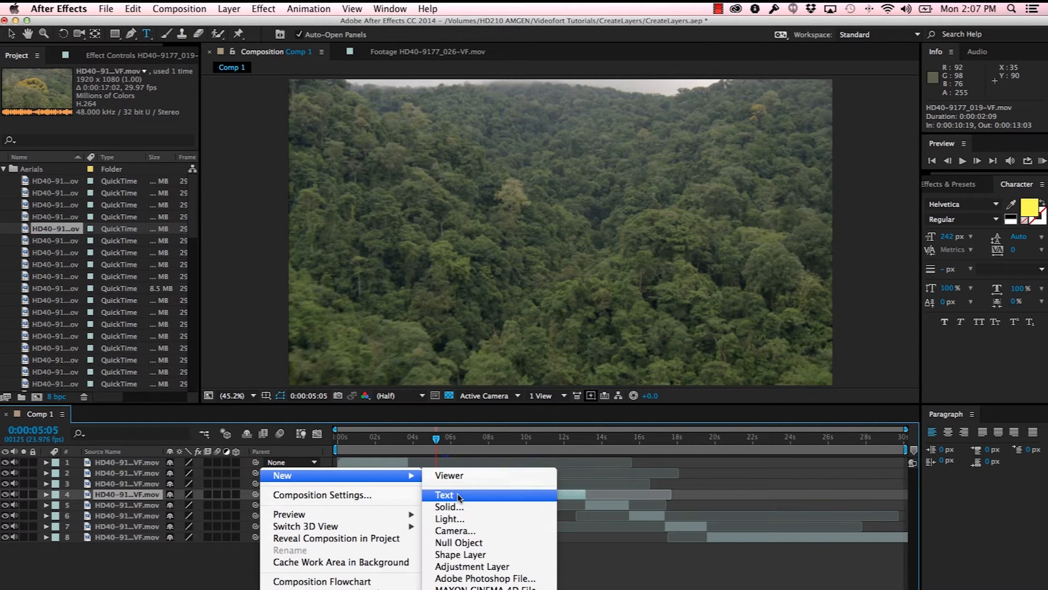
Insert a Text 1 layer directly above the fourth clip in Comp 1.
click(444, 495)
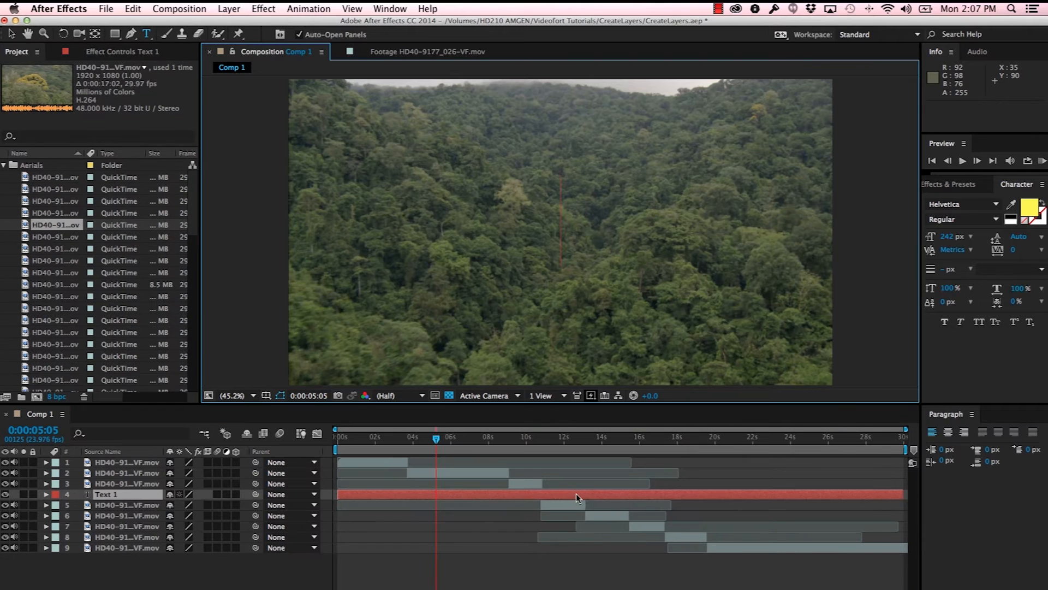
mouse_move(596, 499)
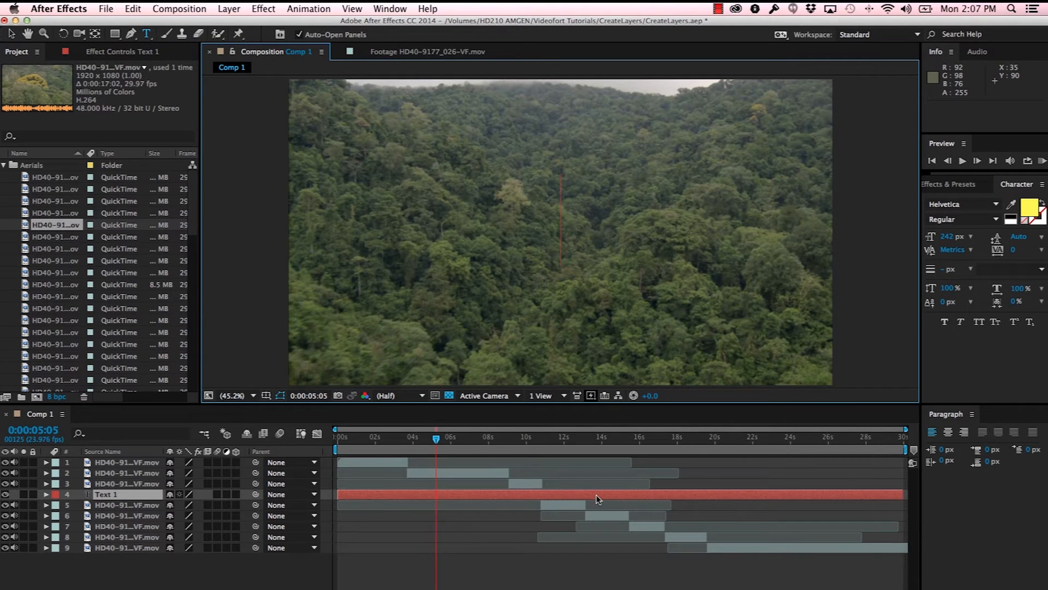
mouse_move(568, 500)
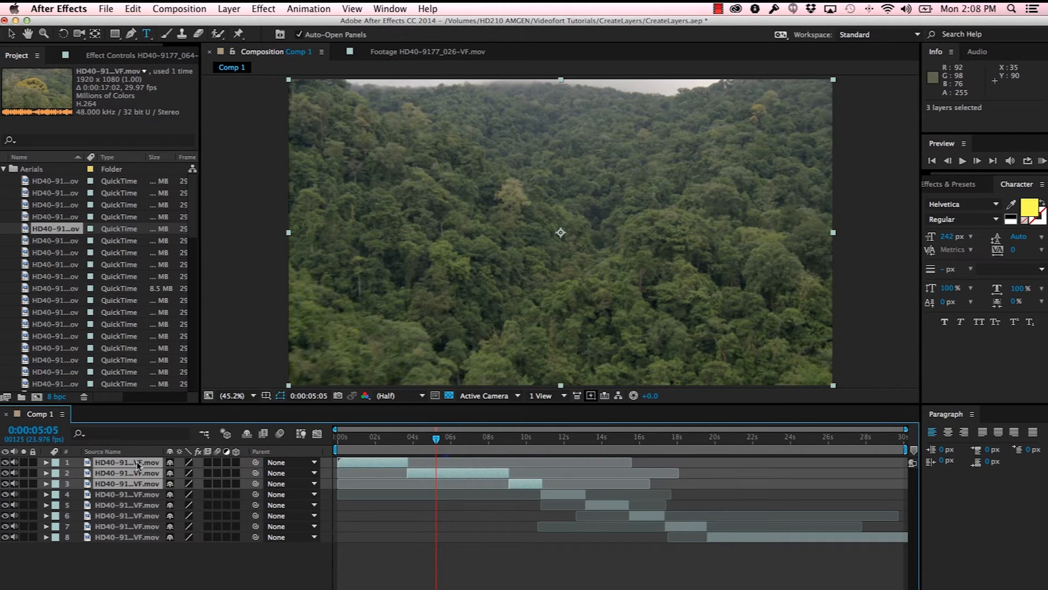
Pre-compose the first three clips into a composition named 'IntroShots'.
right_click(126, 473)
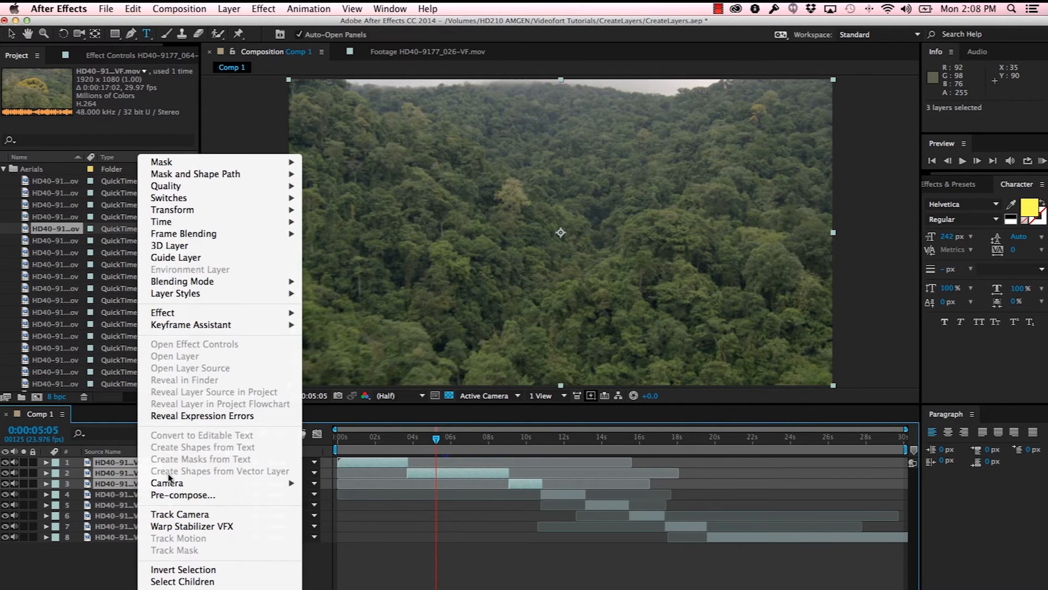
click(182, 494)
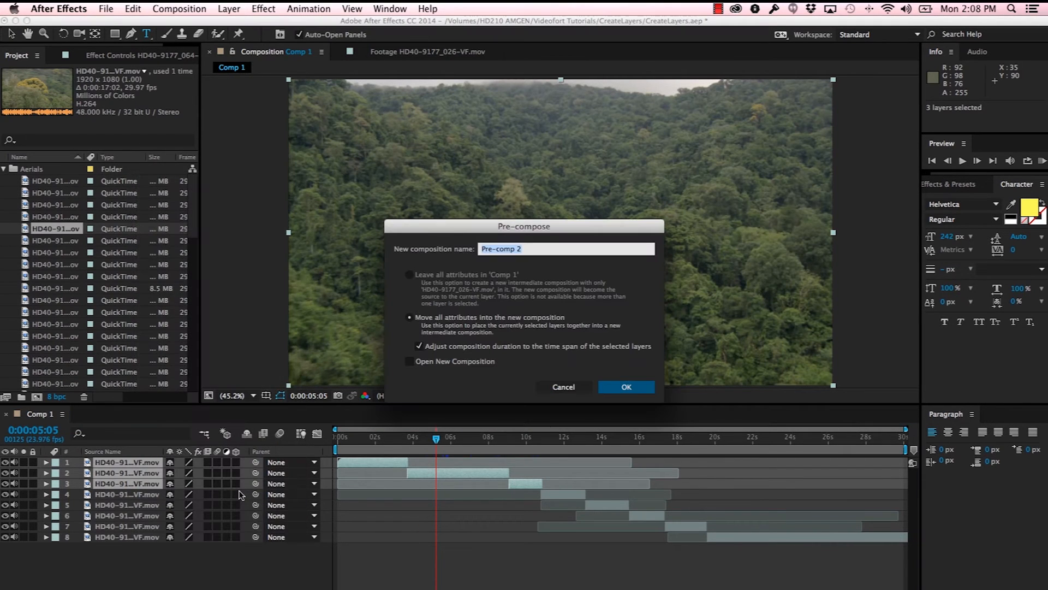
text(IntroSho)
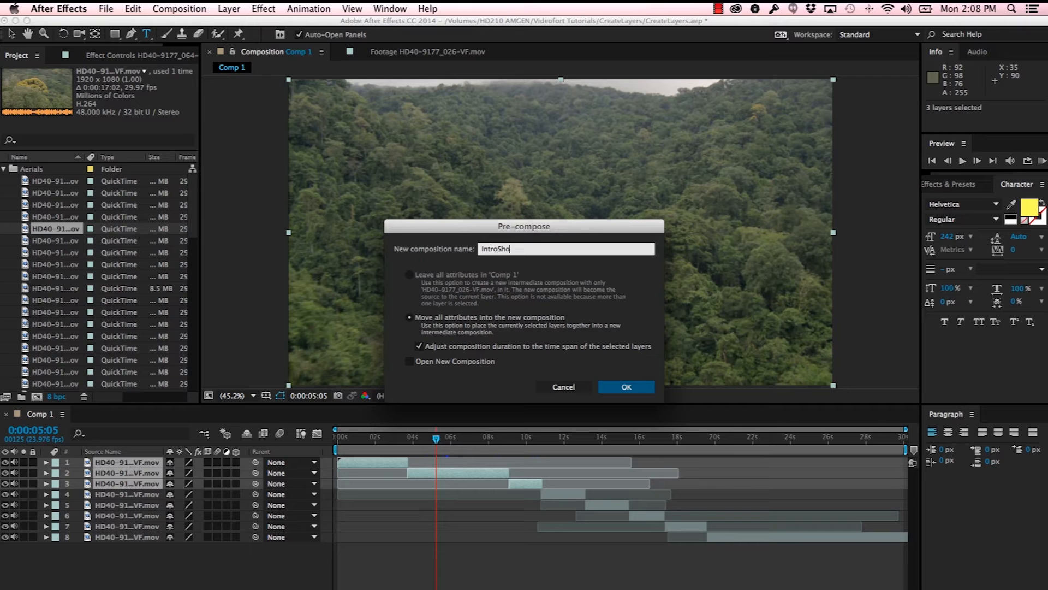
text(ts)
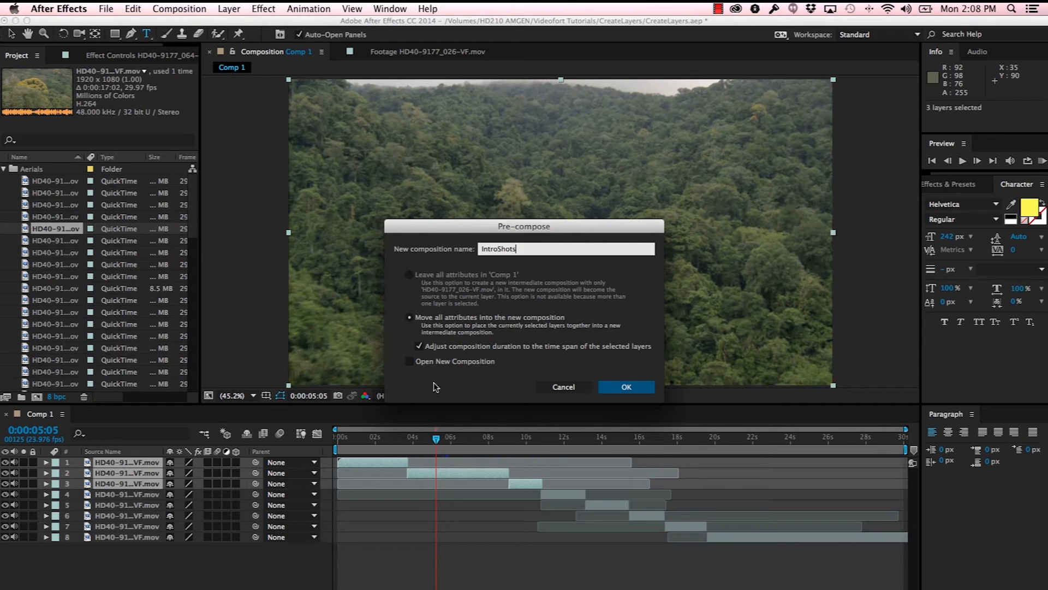
mouse_move(505, 351)
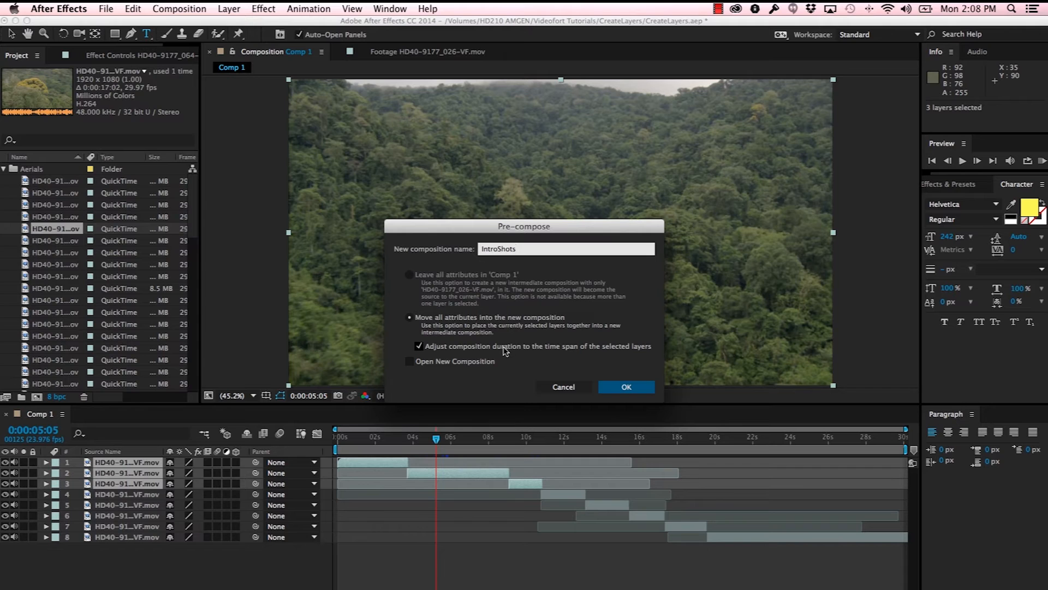
mouse_move(643, 351)
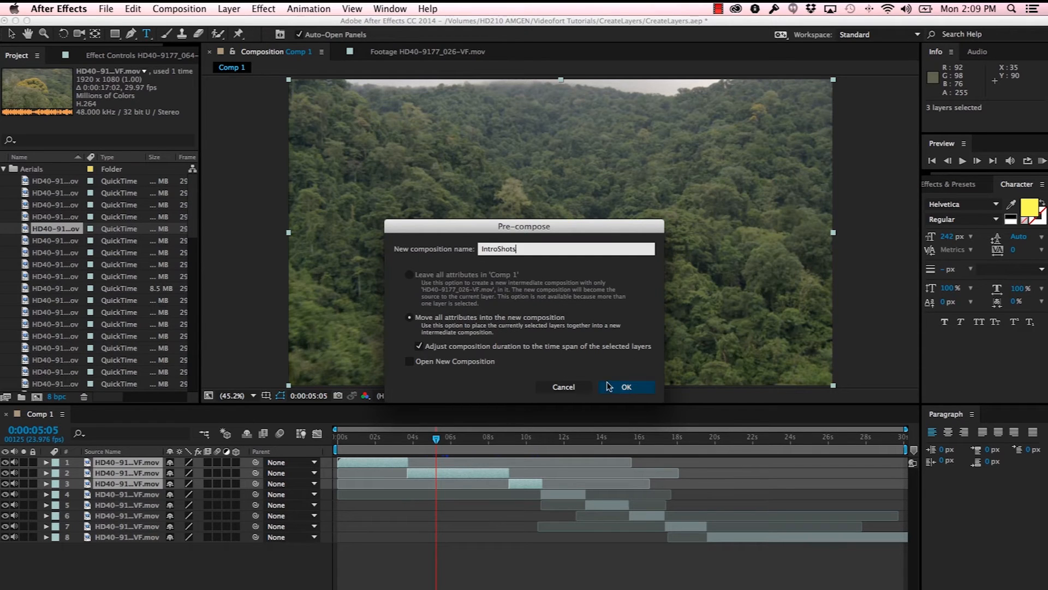
click(625, 387)
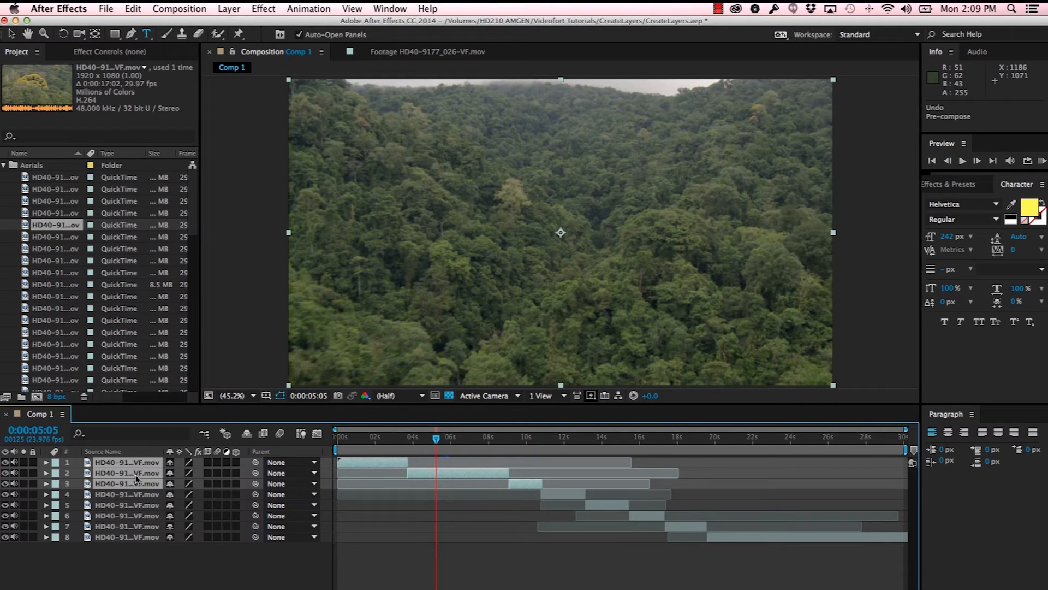
right_click(127, 472)
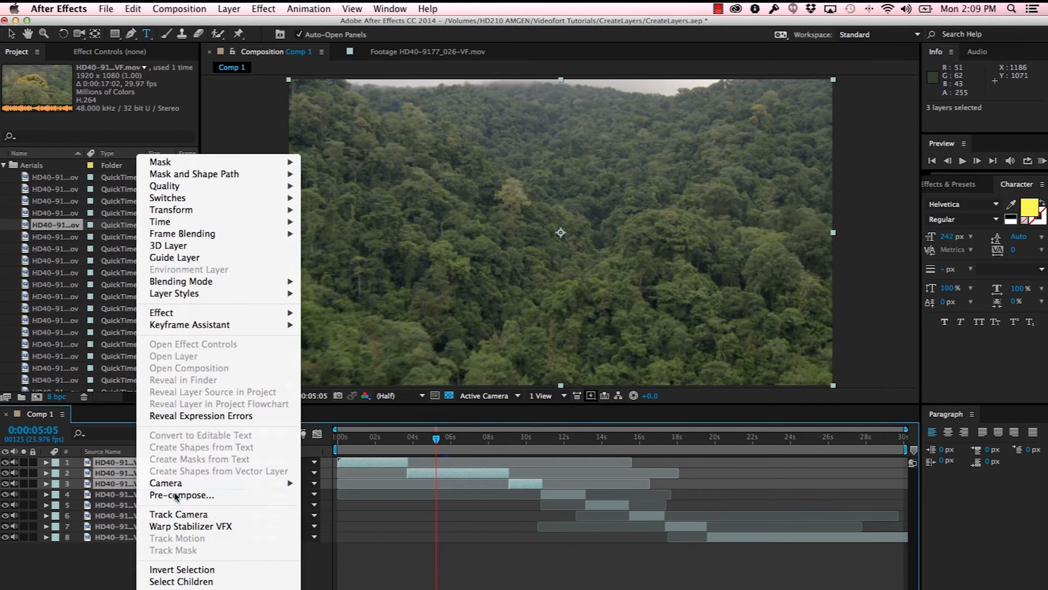
click(181, 495)
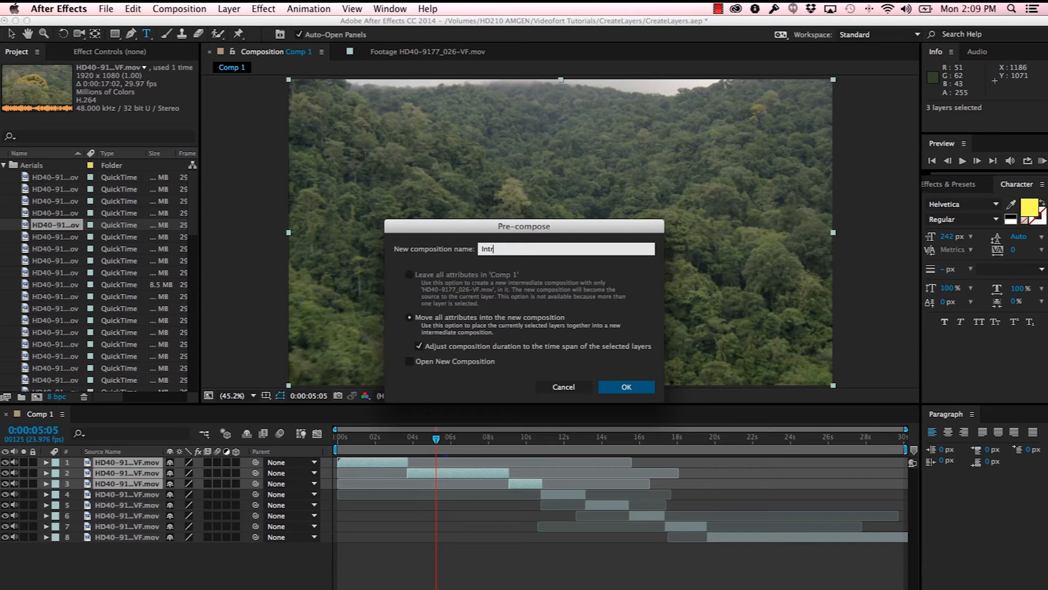
text(oShots)
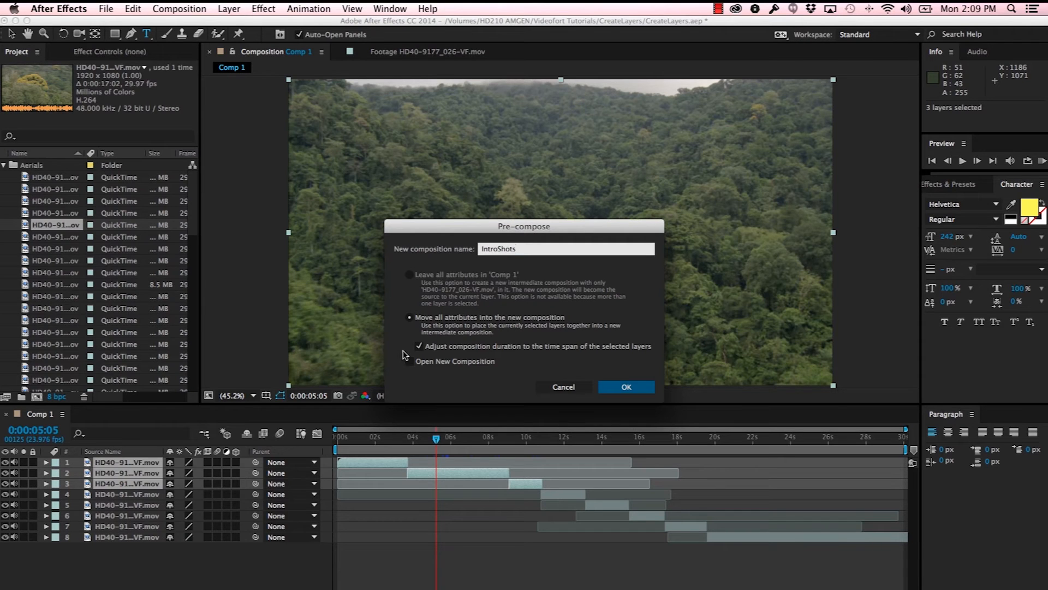
click(625, 387)
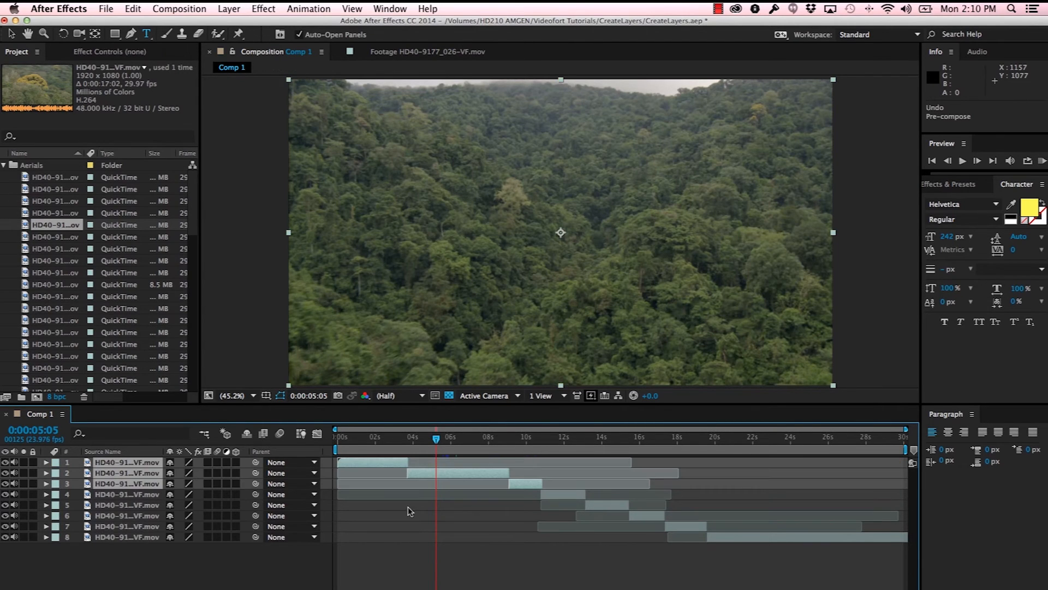
Nest clips four through six into Pre-comp 2, trimmed to their time range.
click(126, 505)
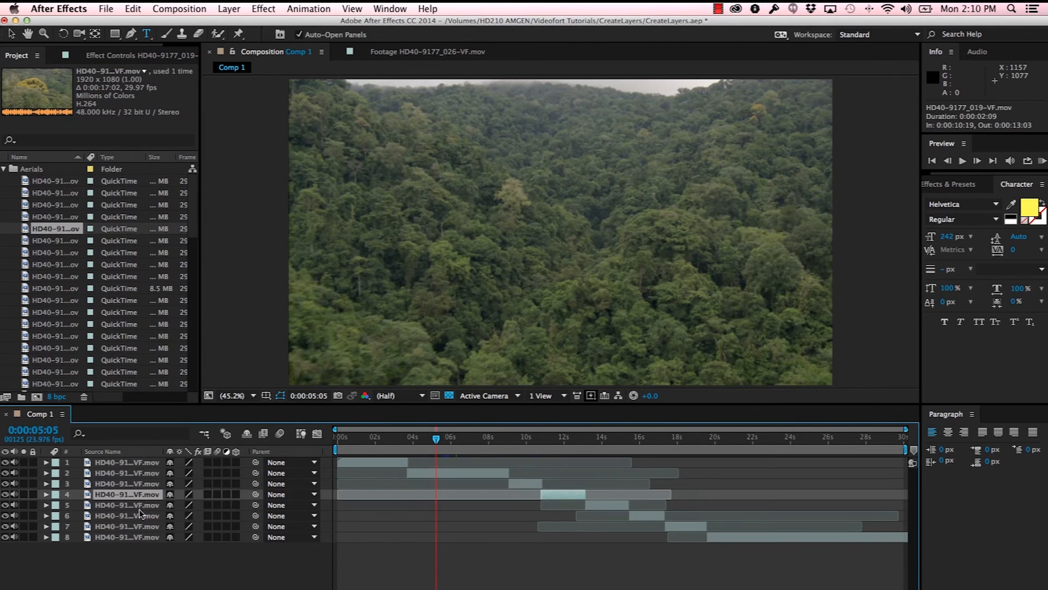
click(126, 516)
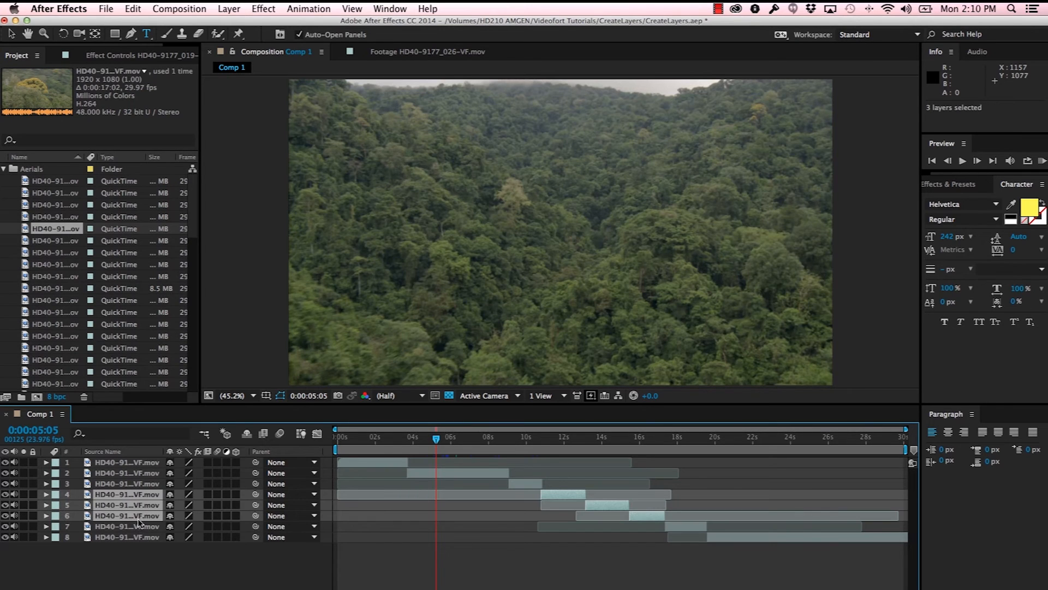
right_click(127, 505)
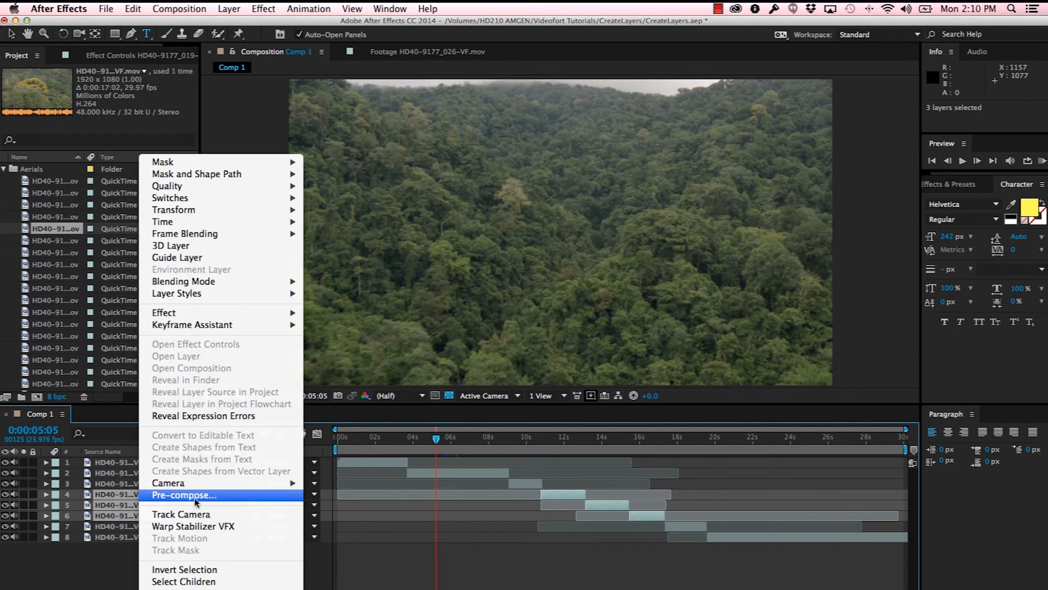
click(184, 495)
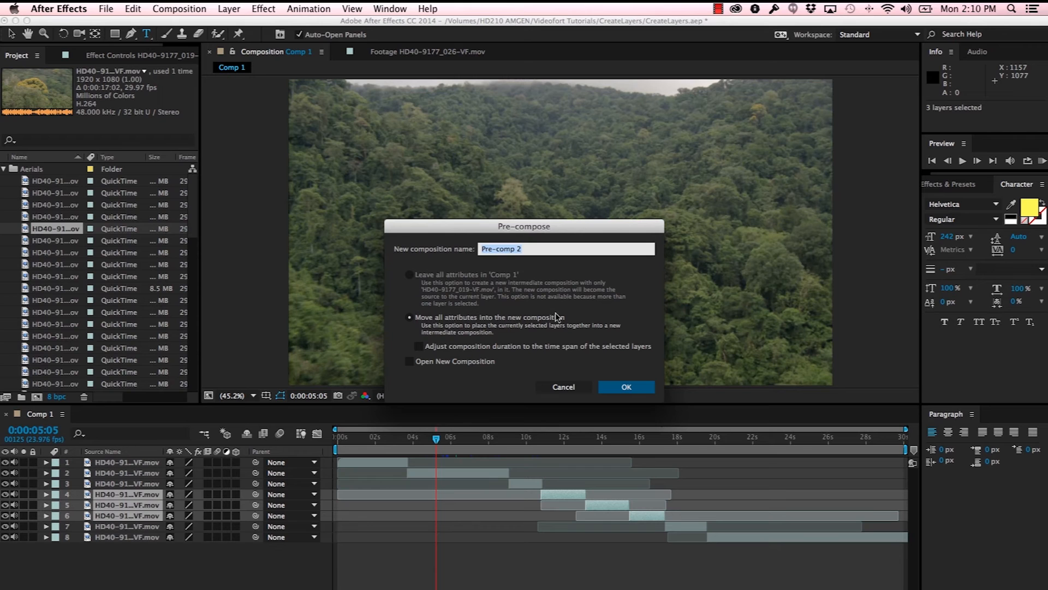
click(562, 386)
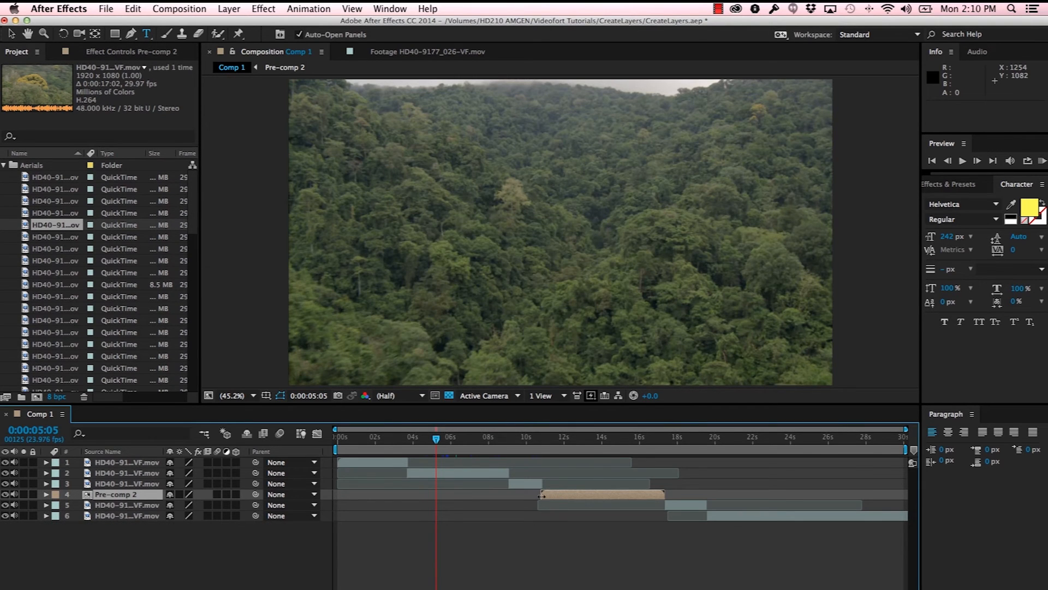
mouse_move(605, 498)
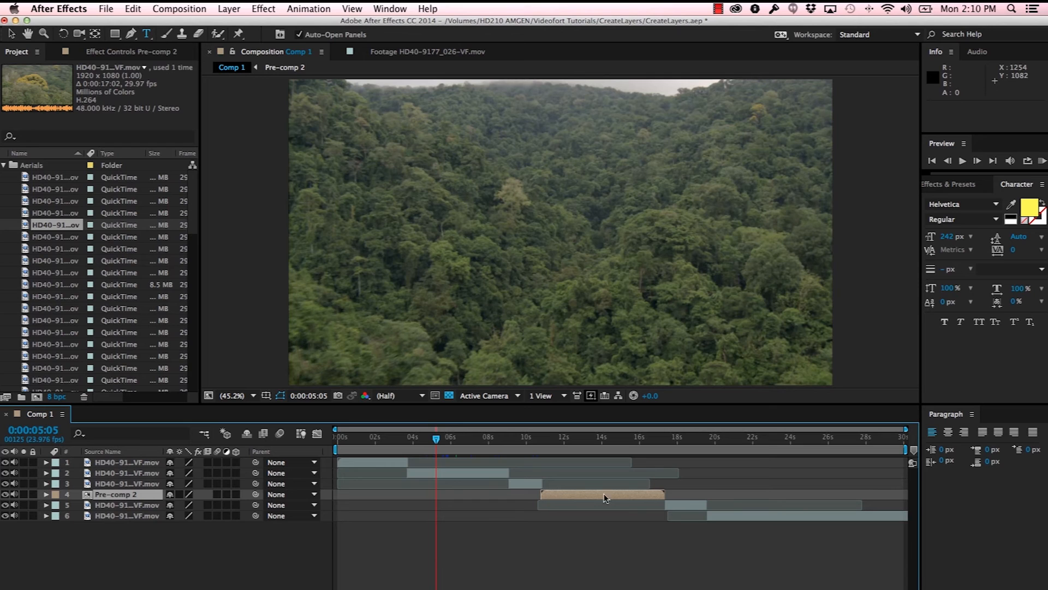
mouse_move(548, 500)
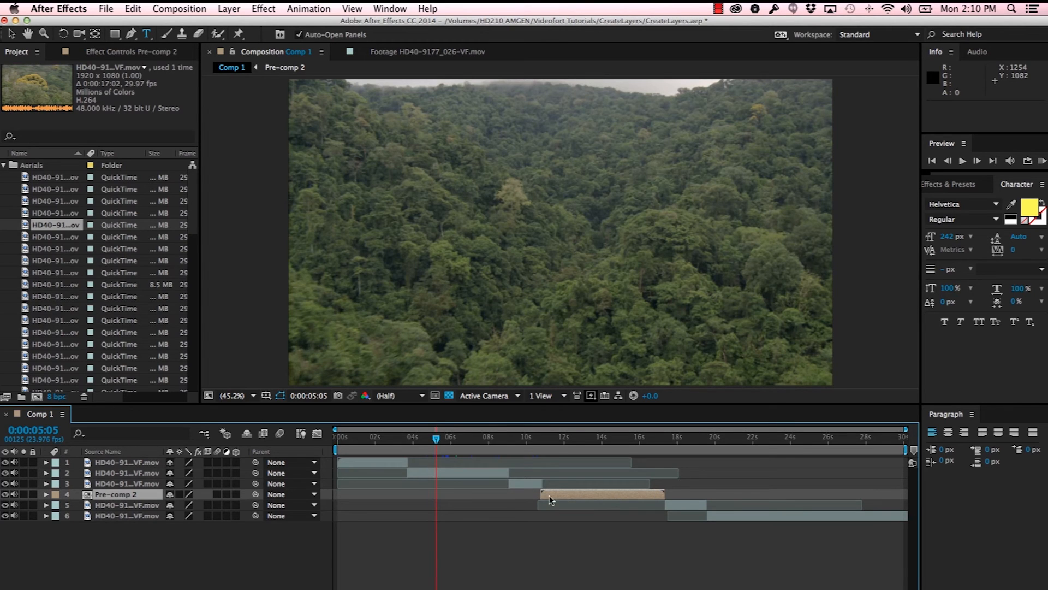